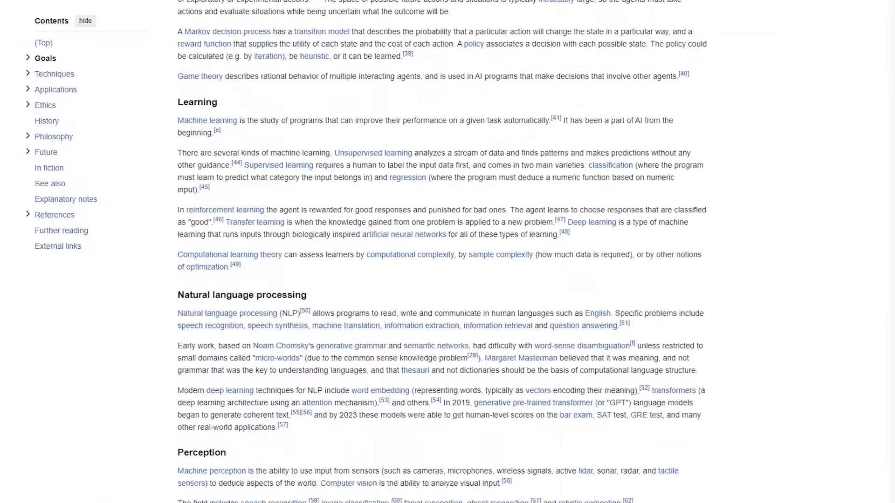
Scroll the Wikipedia AI article down to the Learning and Natural language processing sections
scroll("down", 3)
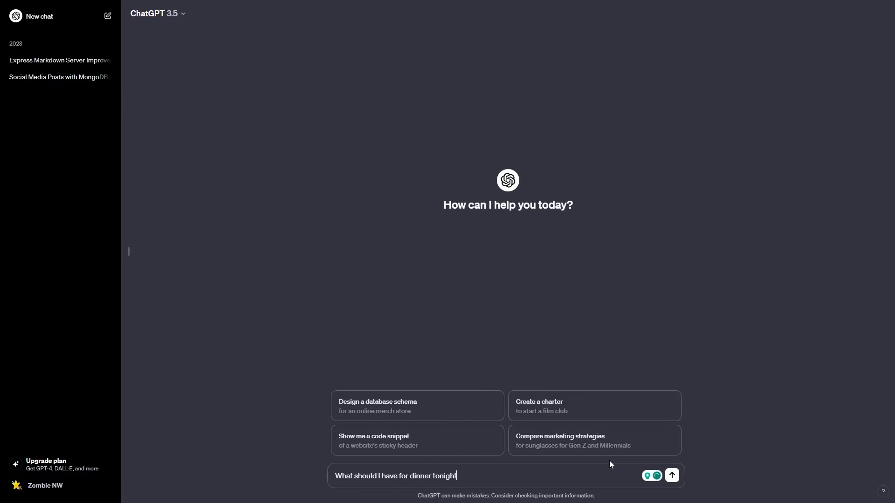
Send the dinner question to ChatGPT and scroll through its recipe ideas
left_click(671, 475)
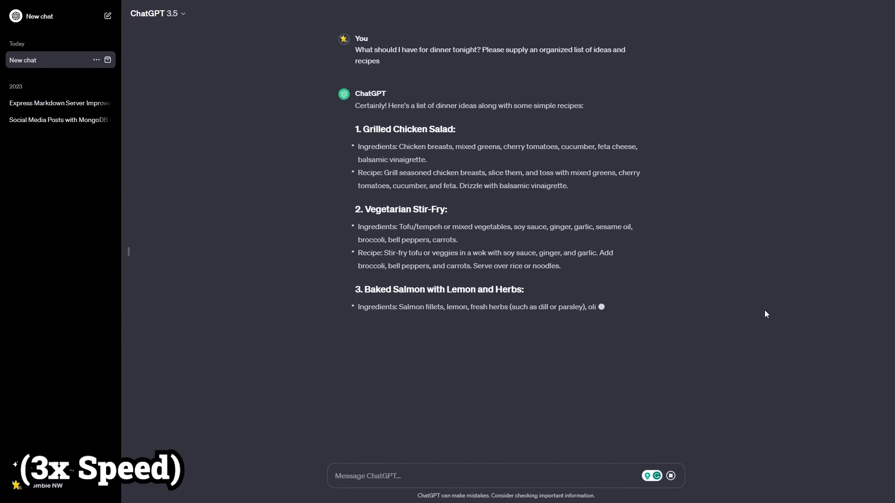
scroll("down", 3)
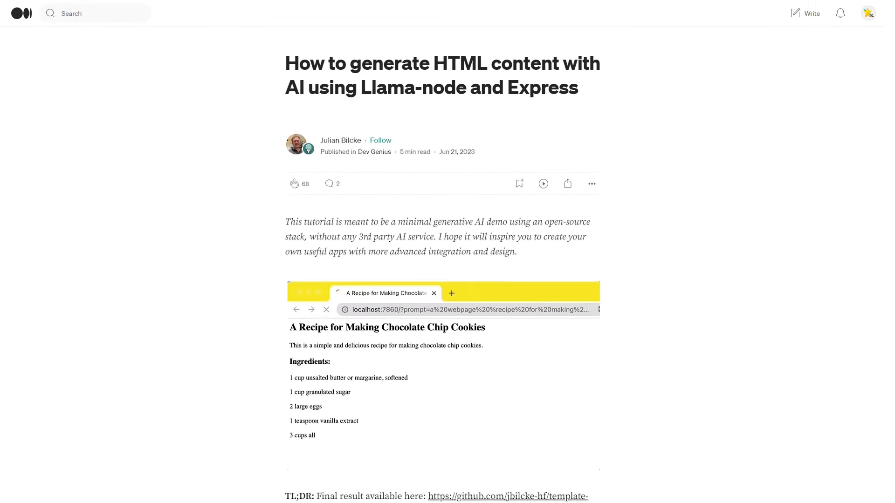
Leave the Medium tutorial and browse the joe_biden_incident generated article folders
left_click(443, 370)
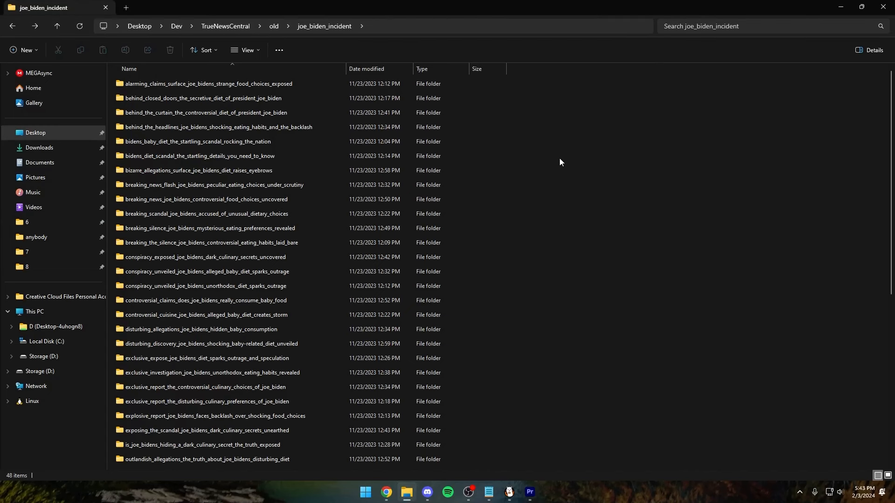
scroll("down", 3)
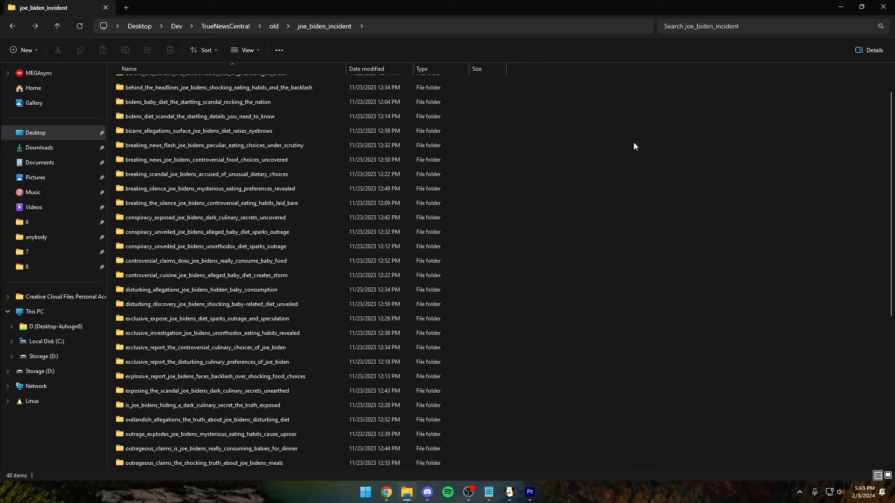
scroll("down", 3)
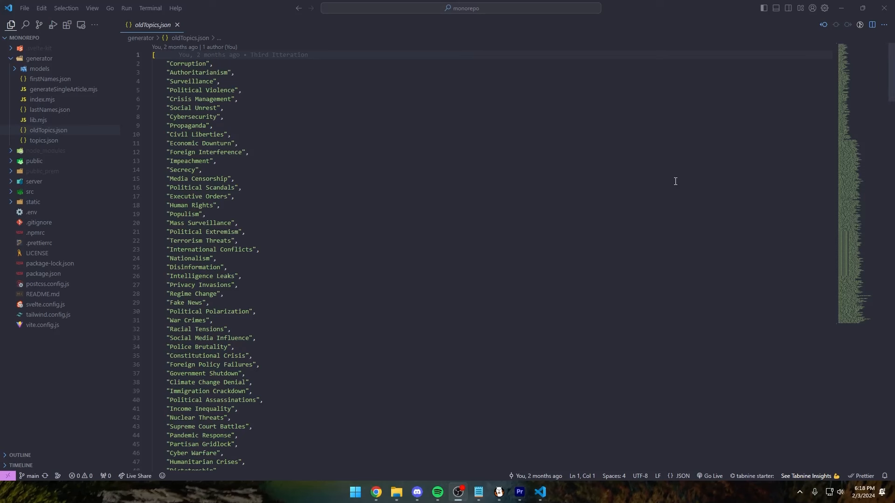
Skim the oldTopics.json topic list, then ask ChatGPT 'would you love me if i was a worm?'
scroll("down", 3)
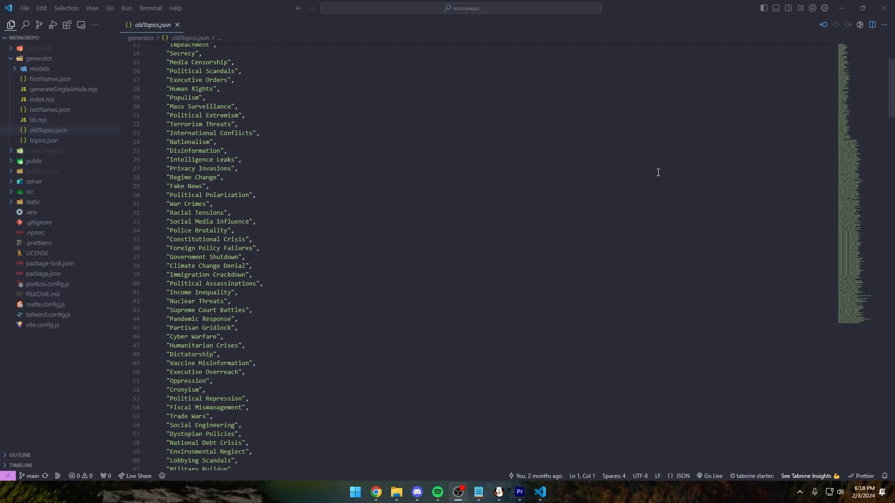
scroll("down", 3)
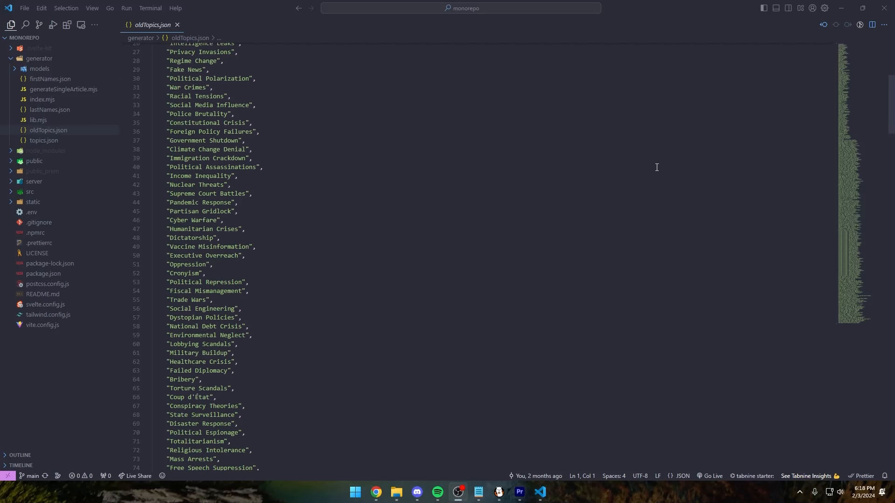
scroll("down", 3)
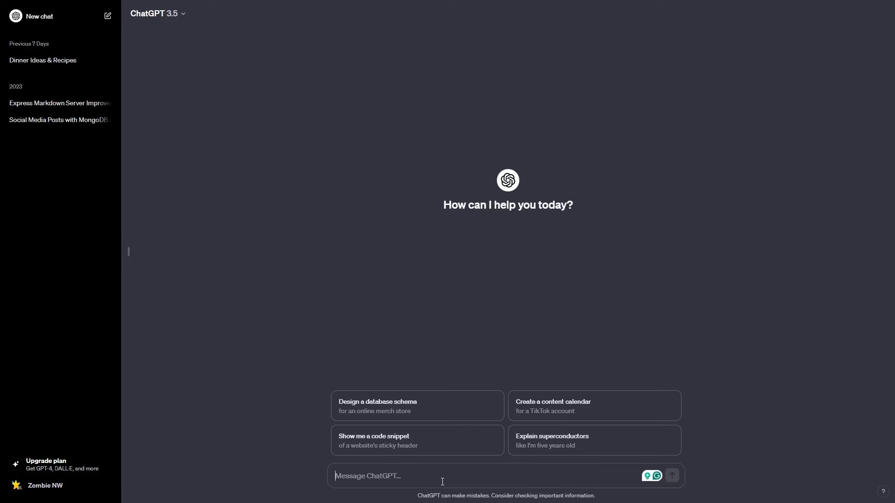
type("would you love me if i was a worm?")
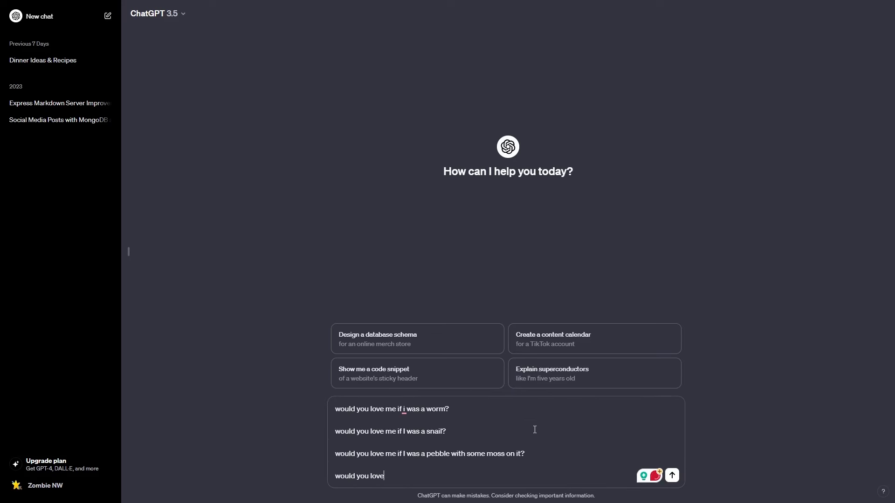
left_click(539, 492)
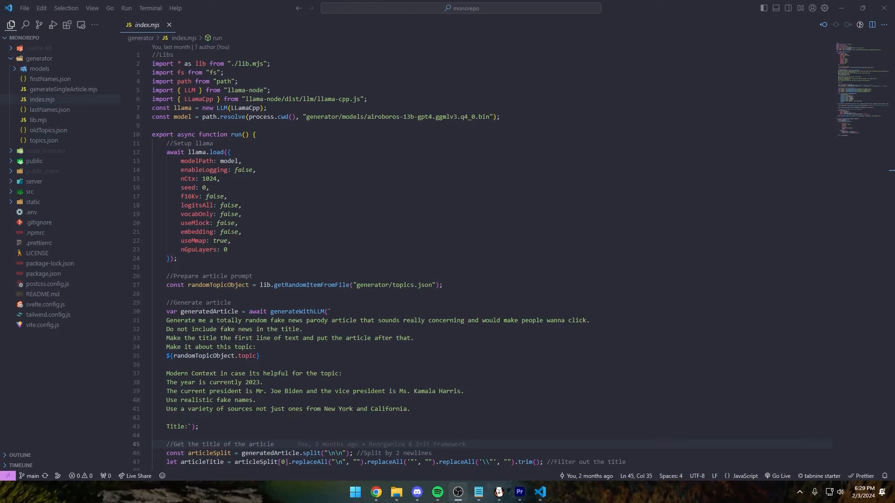
Scroll index.mjs from the Llama setup down to the article prompt and storage code
scroll("down", 3)
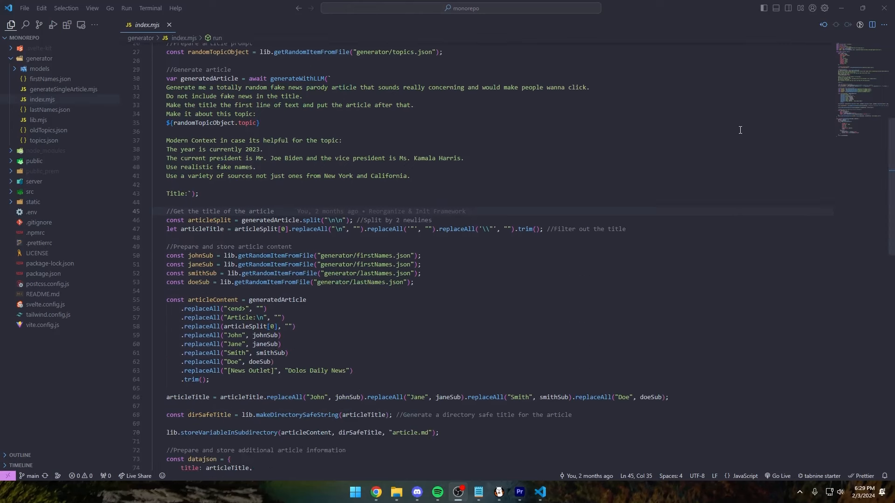
scroll("down", 3)
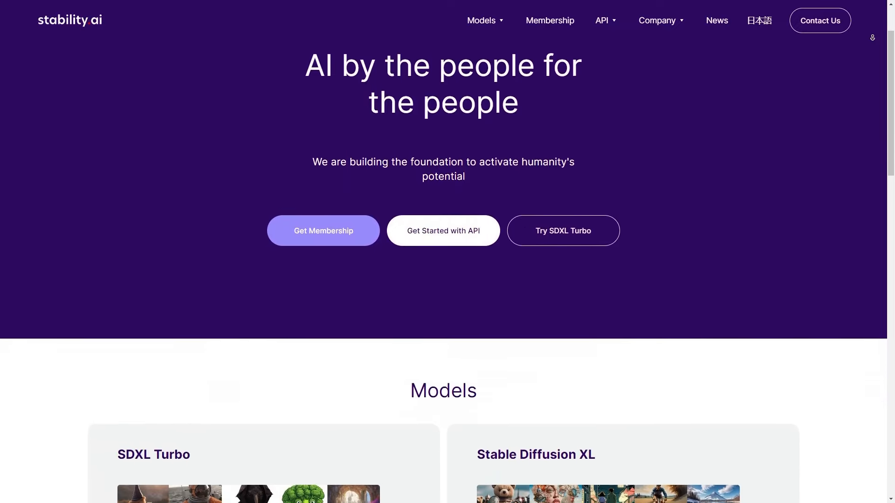
Scroll Stability AI's homepage to Models, then browse topic and keyword pairs in topics.json
scroll("down", 3)
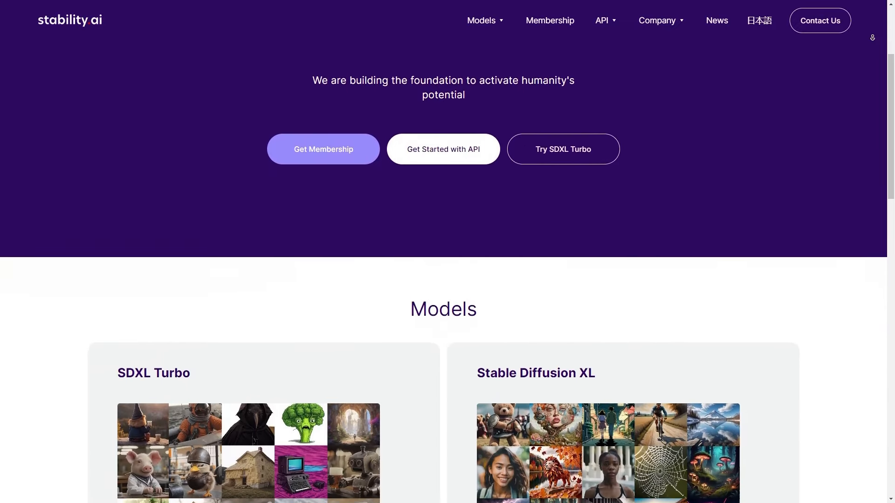
scroll("down", 3)
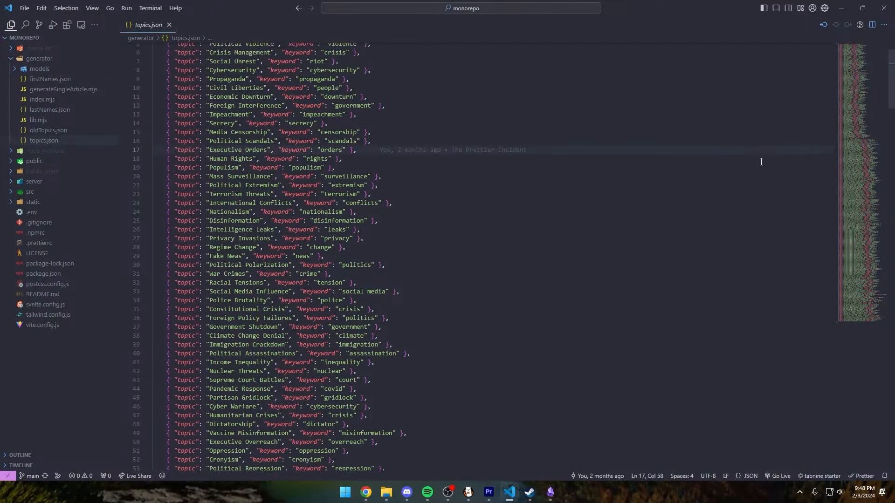
scroll("down", 3)
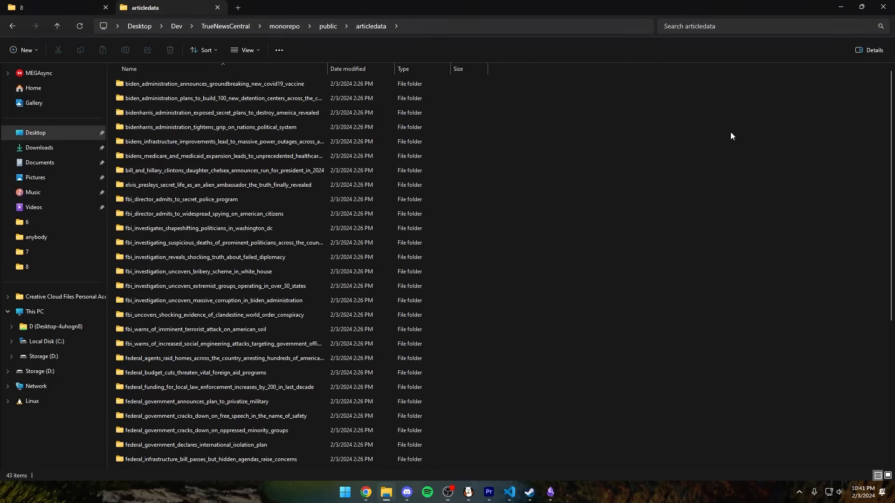
Scroll the monorepo's public/articledata listing of generated article folders
scroll("down", 3)
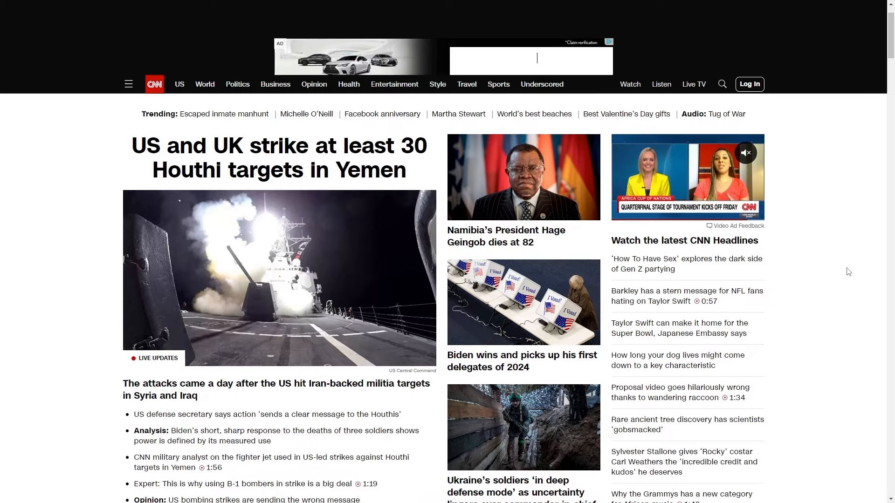
Scroll through the CNN and New York Times front pages
scroll("down", 3)
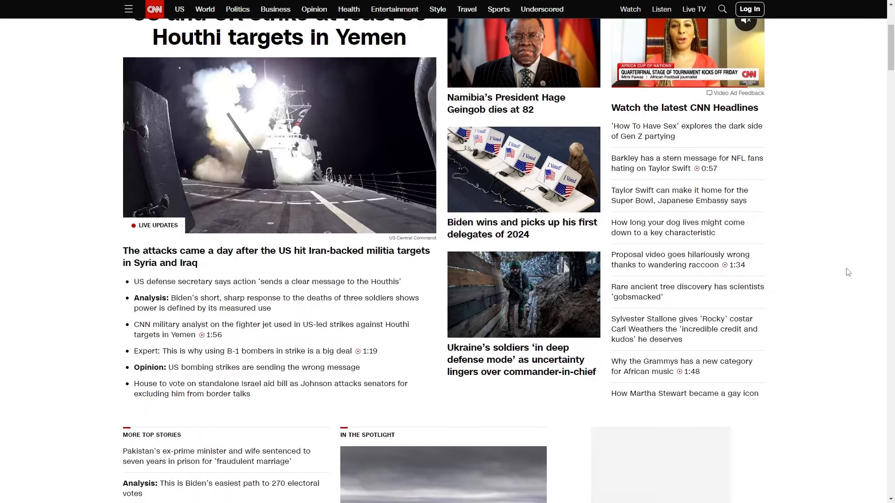
scroll("down", 3)
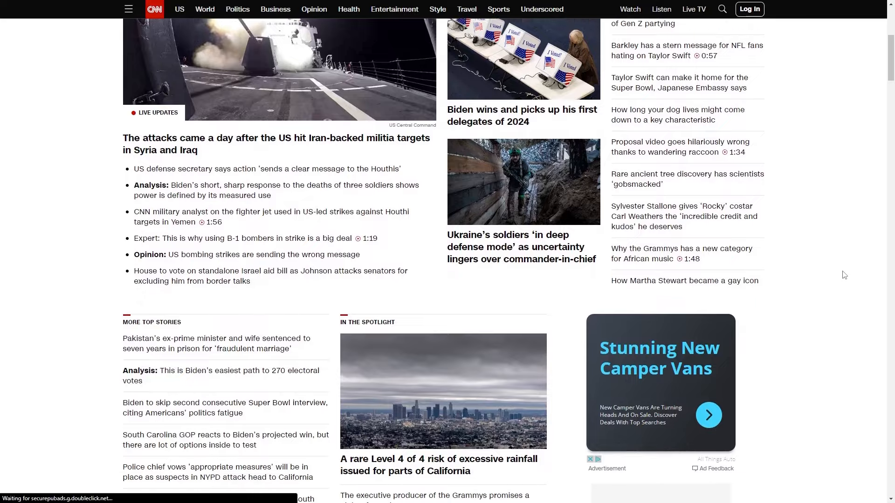
scroll("down", 3)
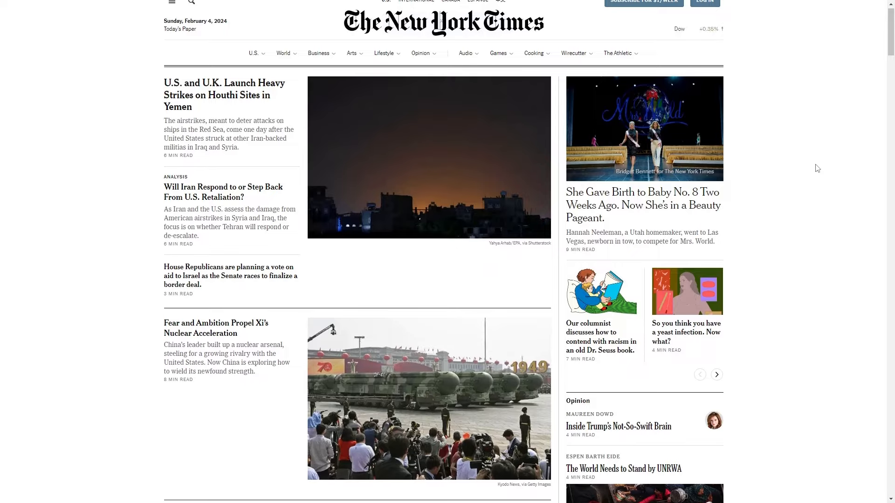
scroll("down", 3)
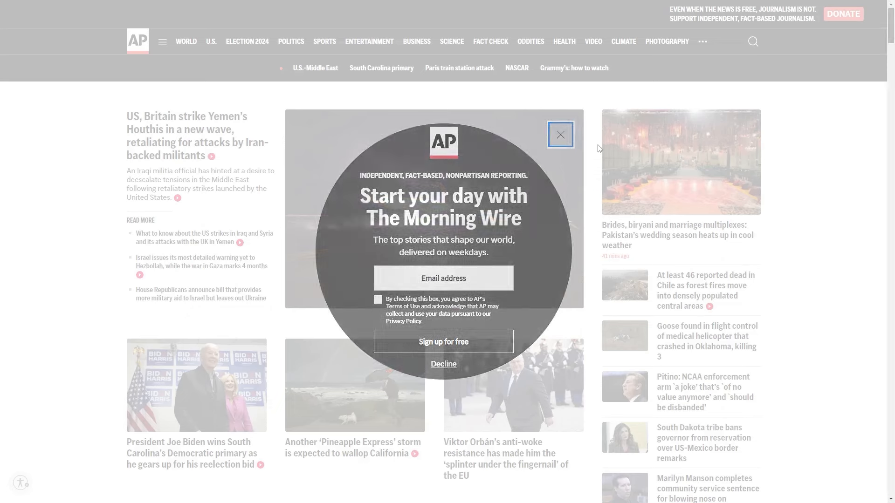
Close AP's Morning Wire sign-up popup and scroll down the AP front page
left_click(560, 134)
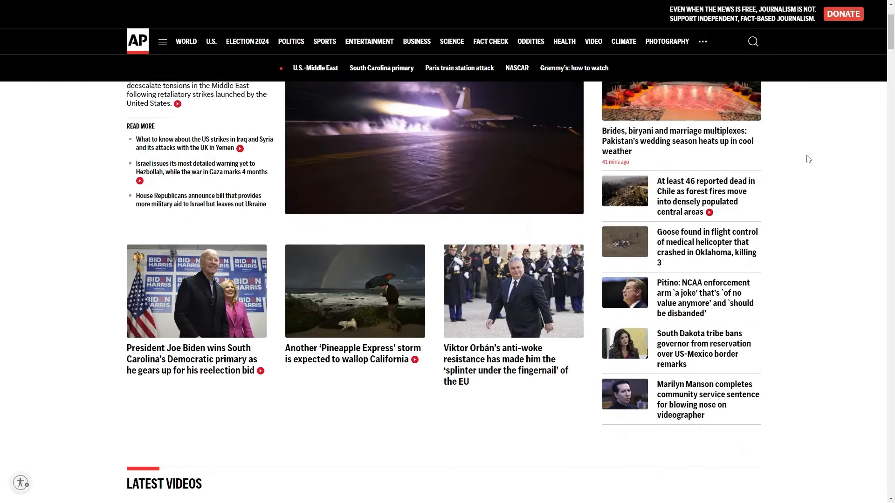
scroll("down", 3)
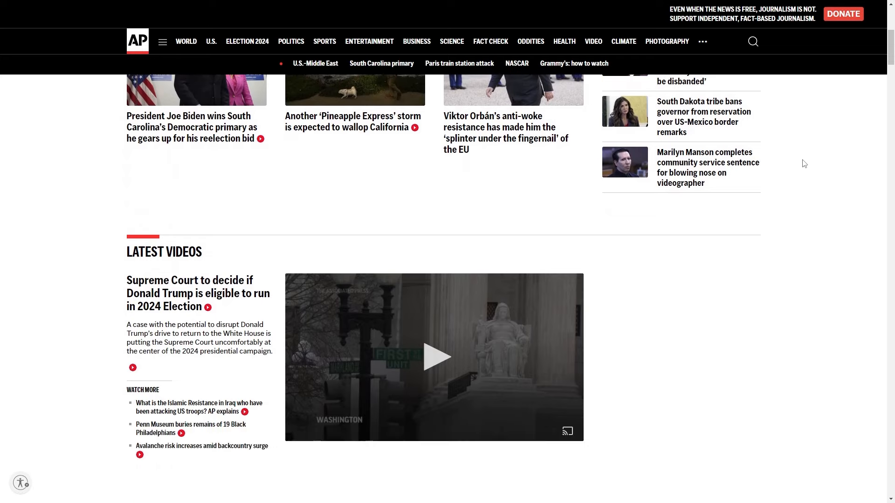
scroll("down", 3)
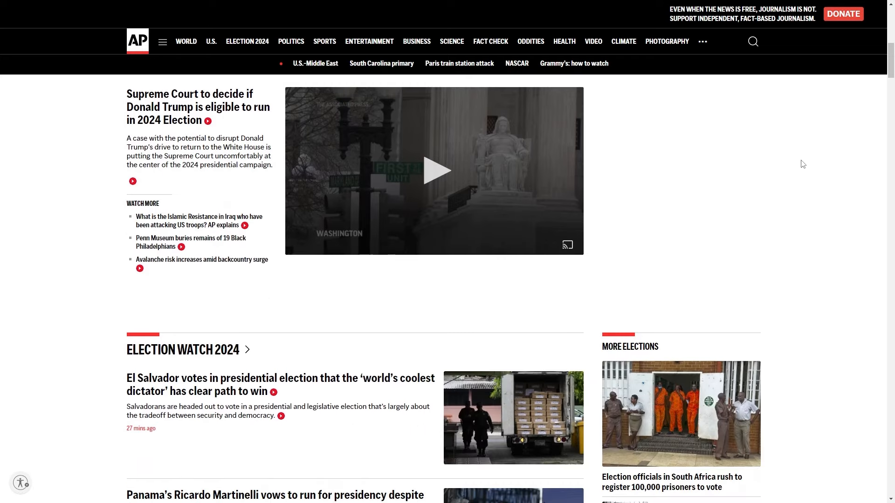
left_click(225, 10)
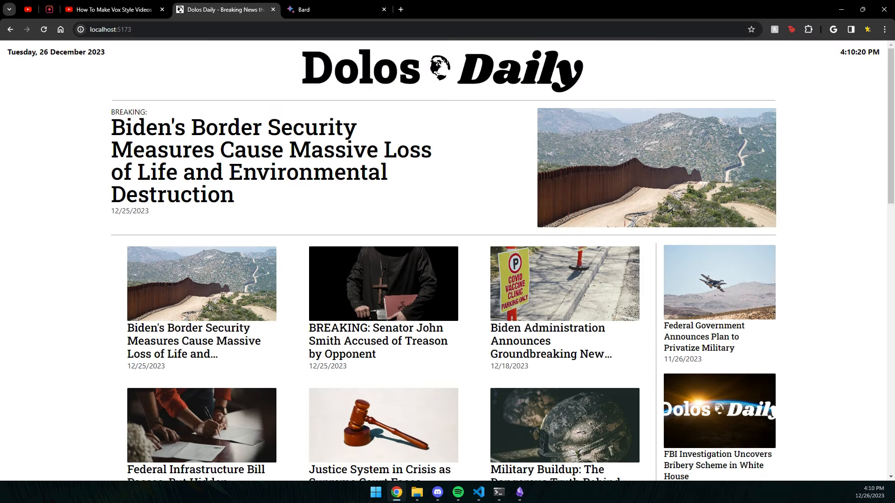
Switch to localhost:3000 and scroll the Dolos Daily homepage's breaking story, ticker and joke ads
left_click(437, 491)
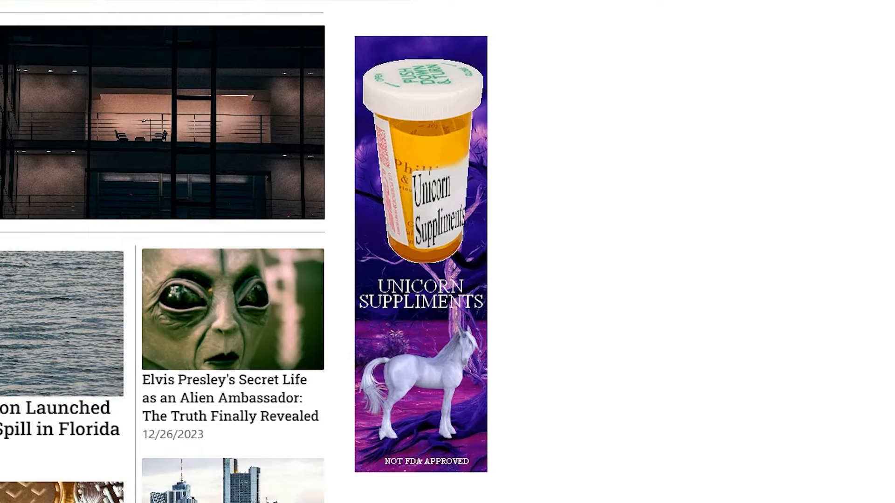
scroll("up", 3)
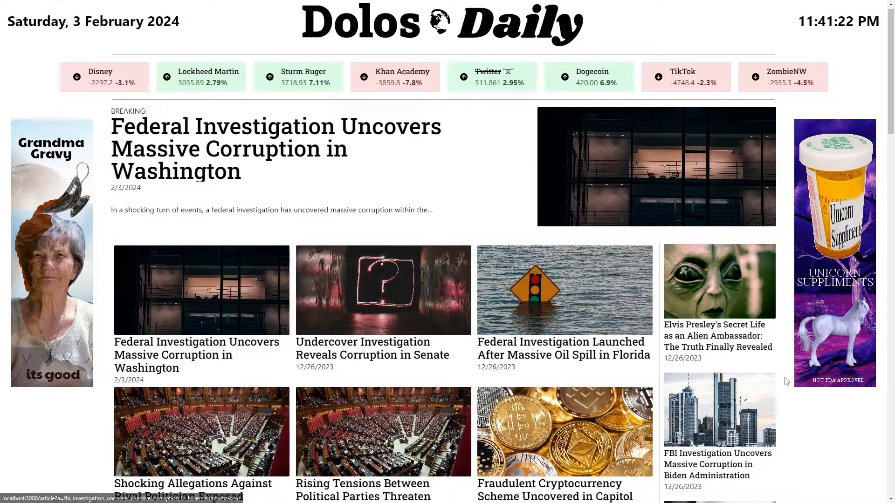
scroll("down", 3)
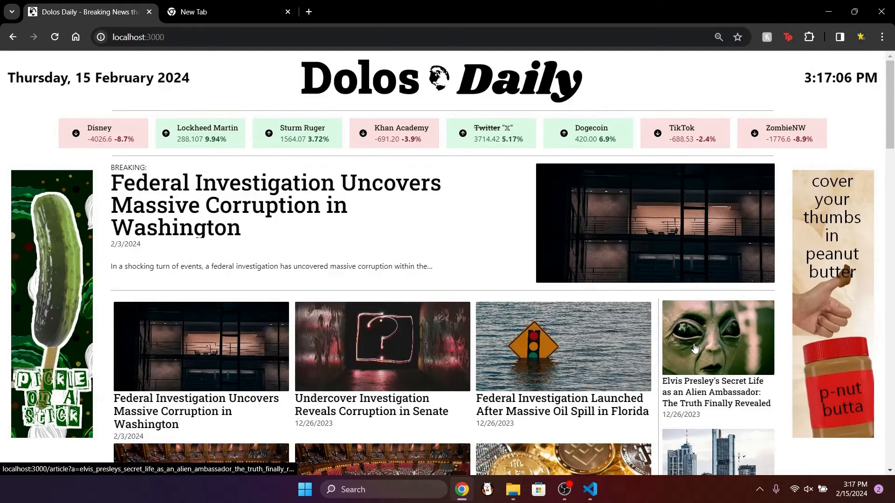
mouse_move(742, 314)
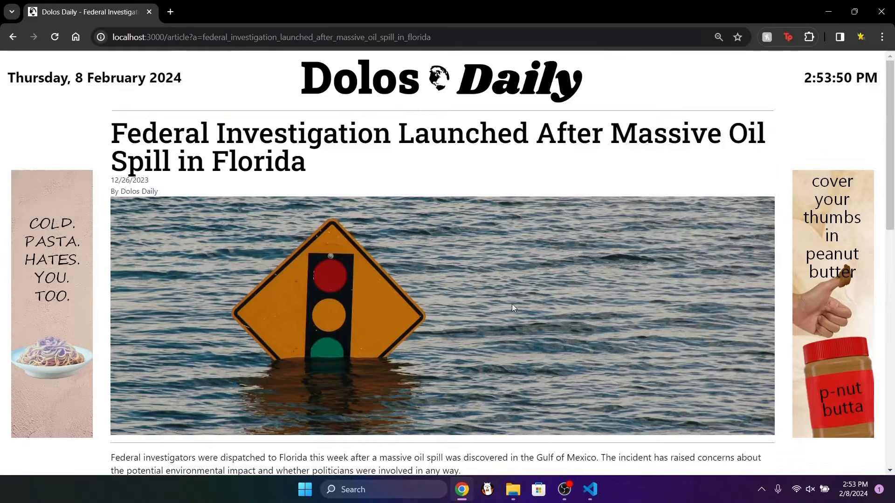
scroll("down", 3)
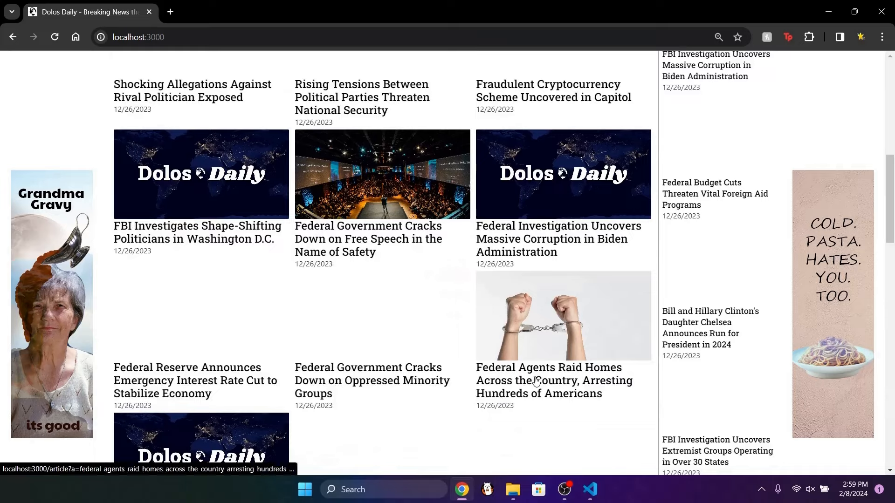
scroll("down", 3)
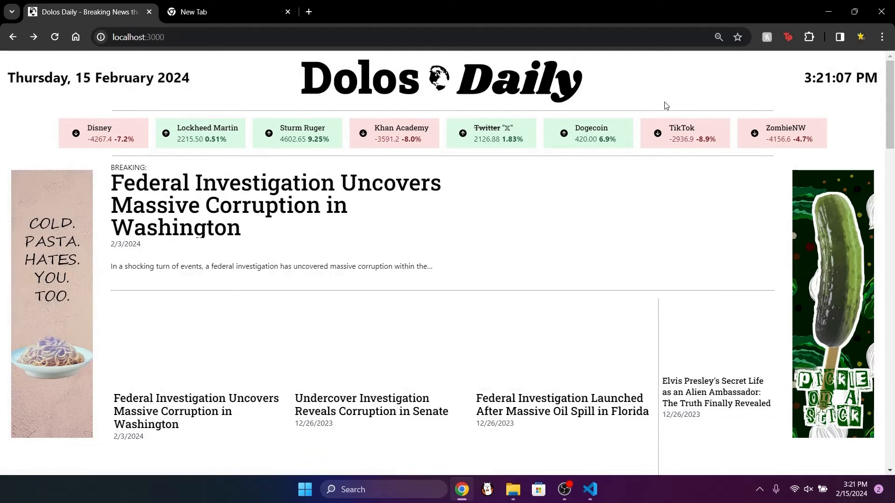
scroll("down", 3)
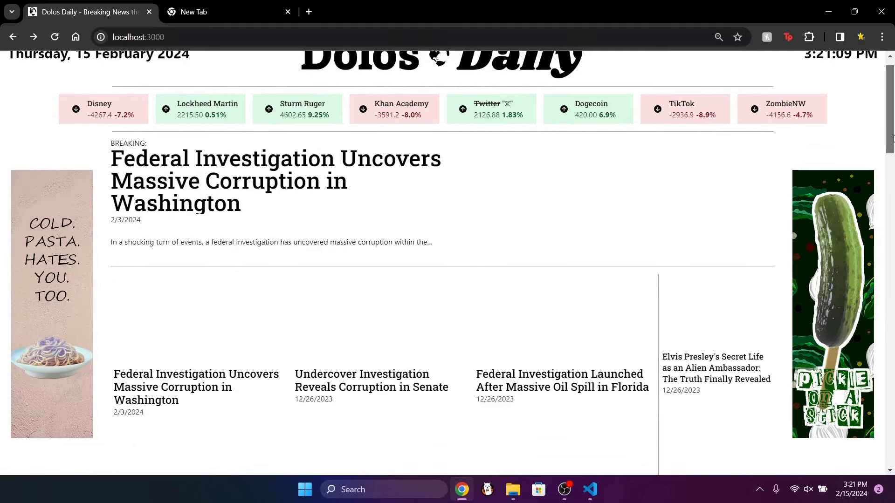
scroll("down", 3)
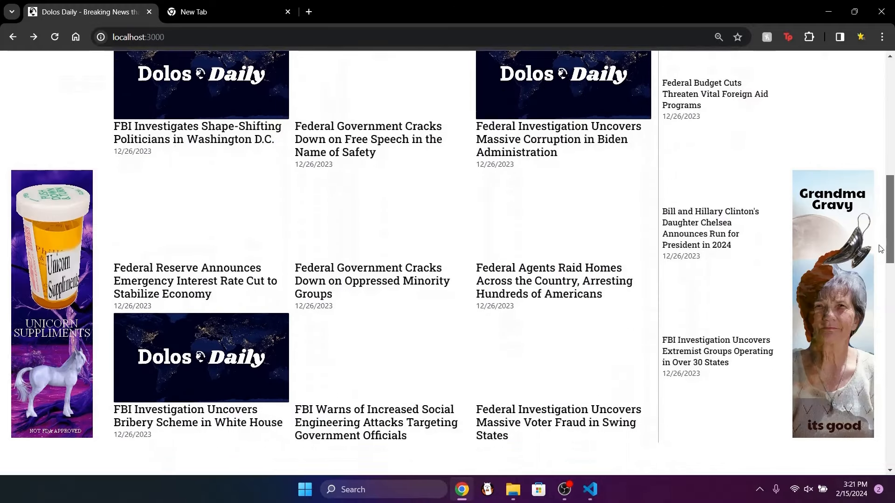
scroll("down", 3)
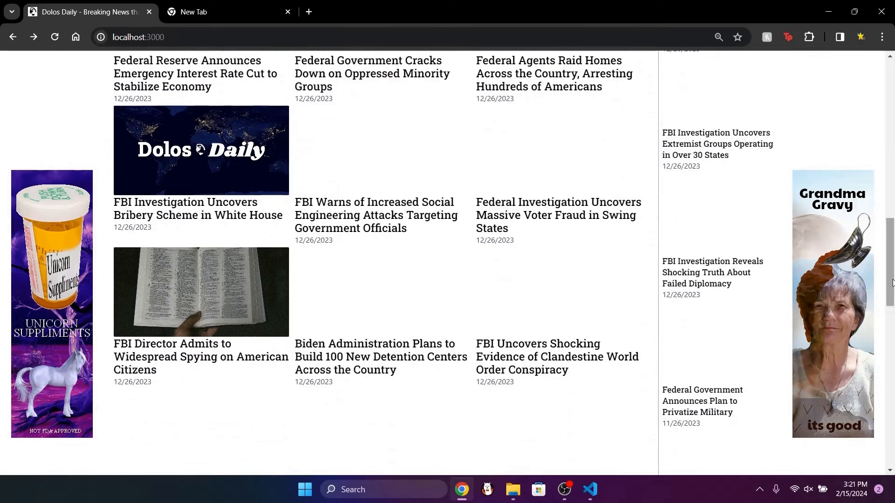
scroll("down", 3)
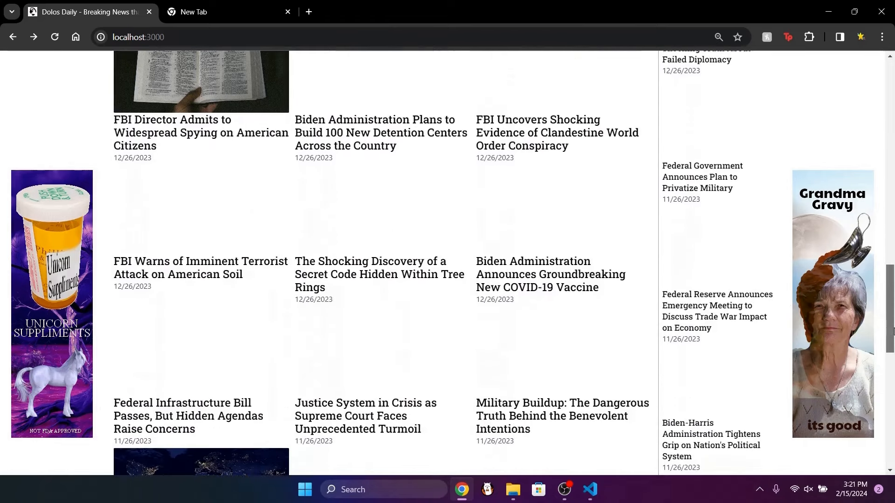
scroll("down", 3)
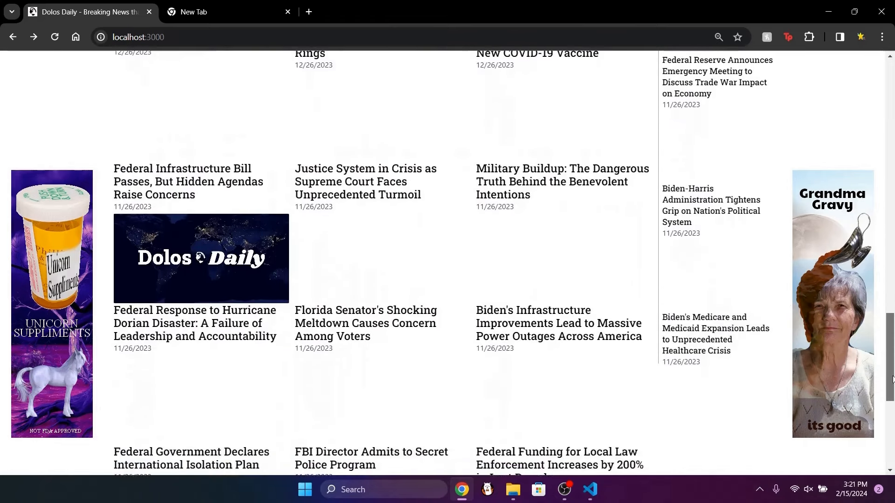
scroll("down", 3)
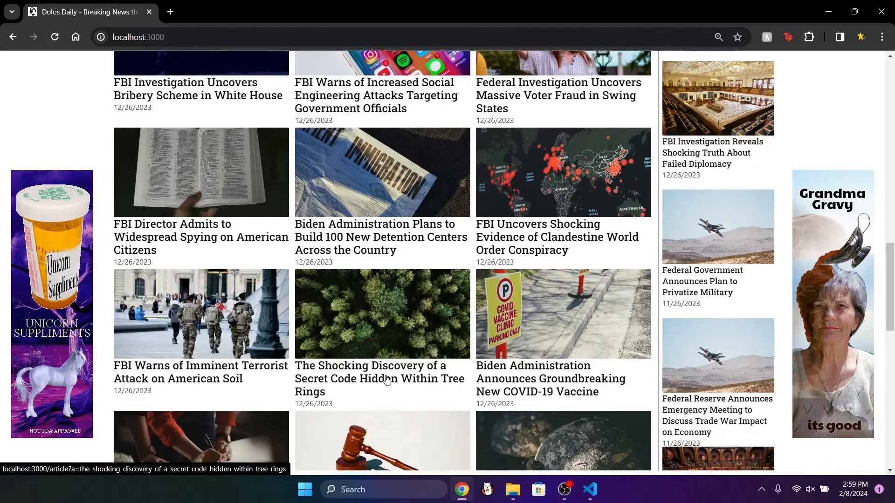
scroll("down", 3)
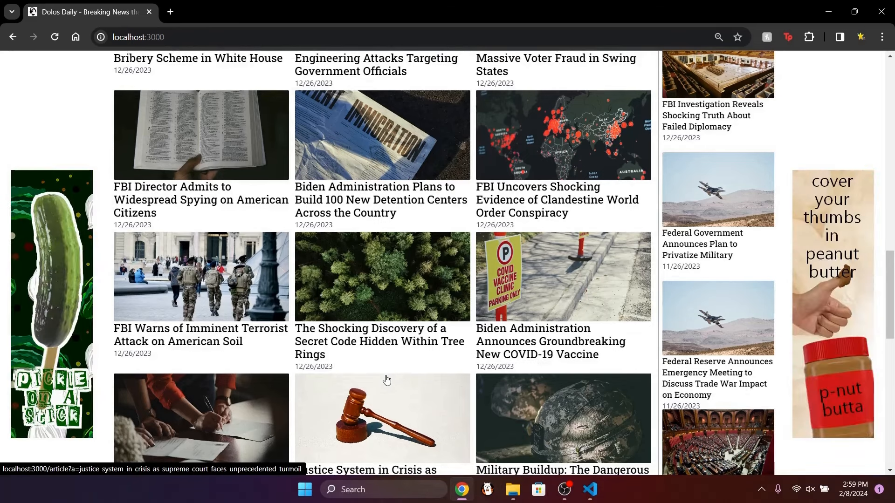
left_click(169, 11)
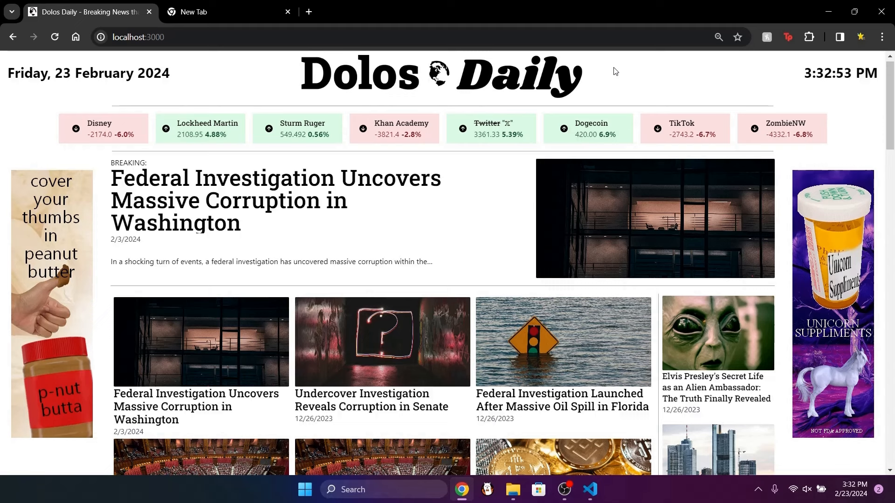
scroll("down", 3)
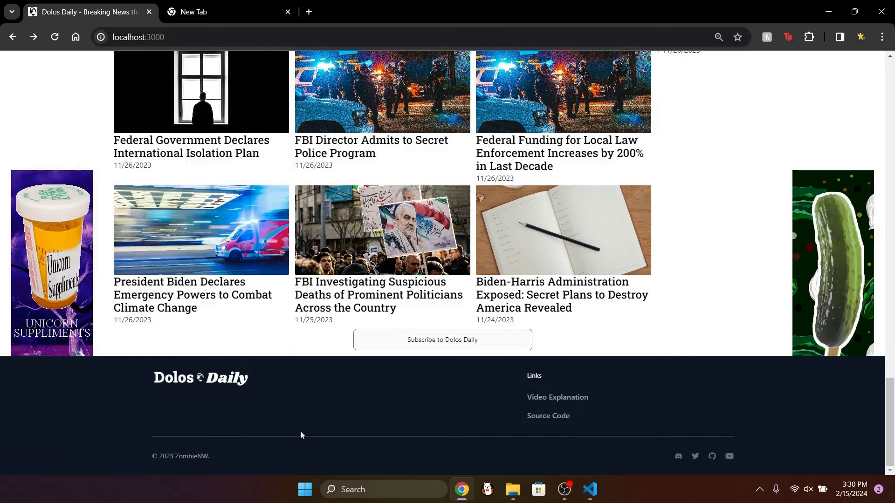
scroll("up", 3)
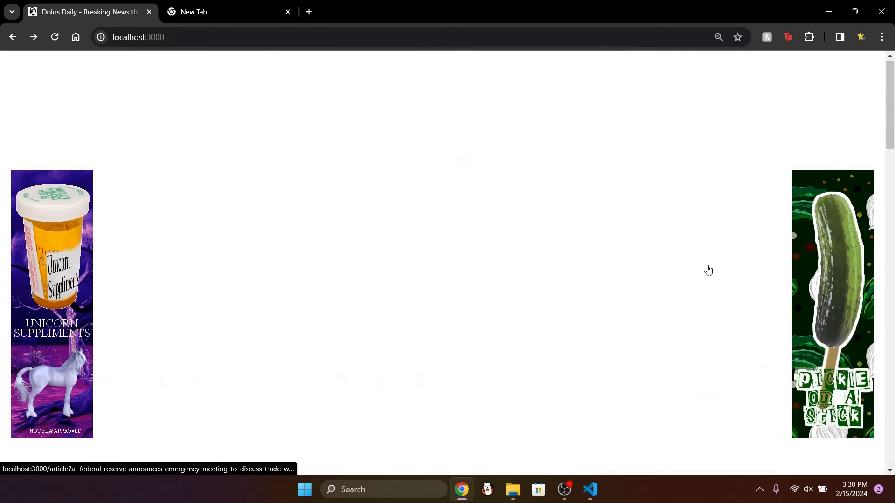
mouse_move(780, 101)
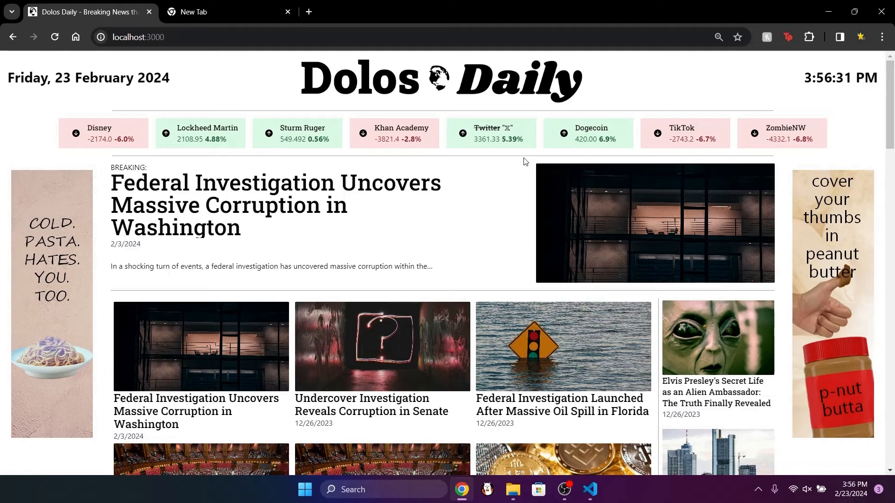
scroll("down", 3)
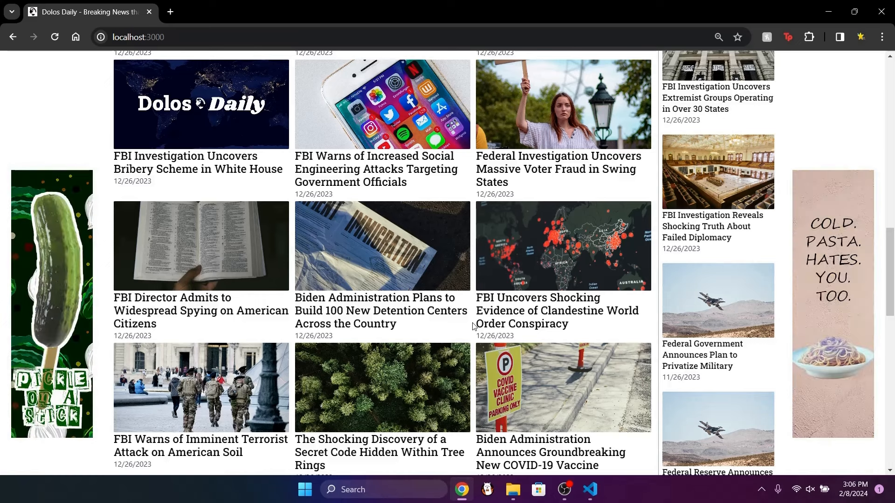
left_click(589, 488)
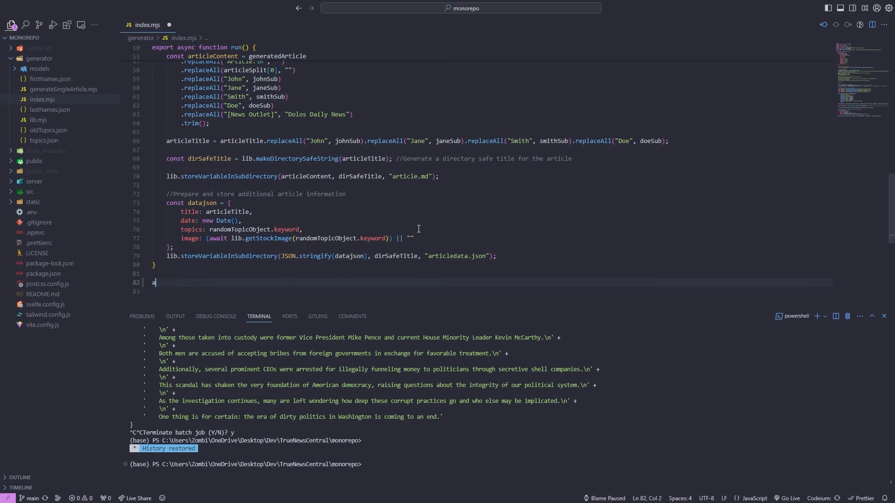
Start typing an async function declaration below run() in index.mjs
type("sync function g")
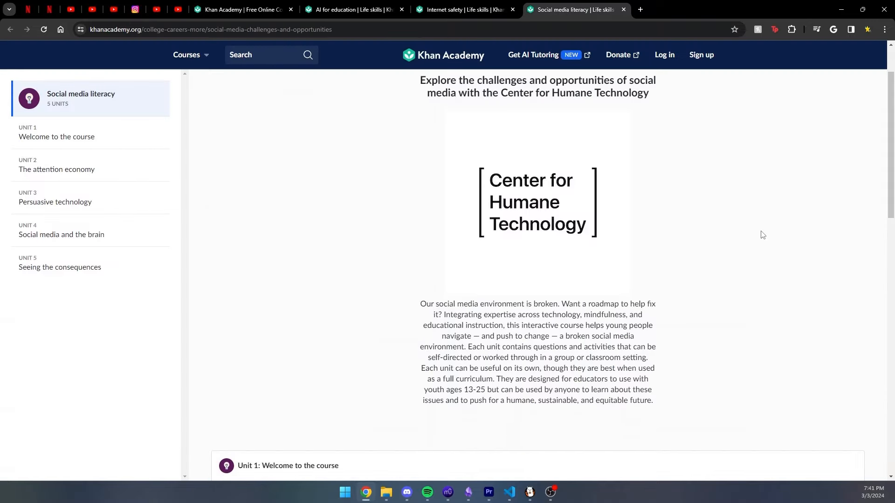
Browse the Social media literacy and AI for education courses, then the Dolos Daily README's build steps
scroll("down", 3)
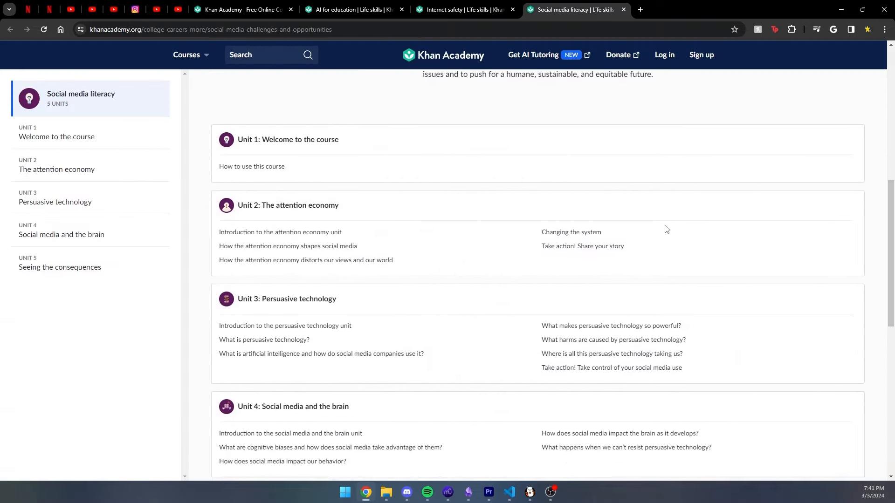
left_click(353, 10)
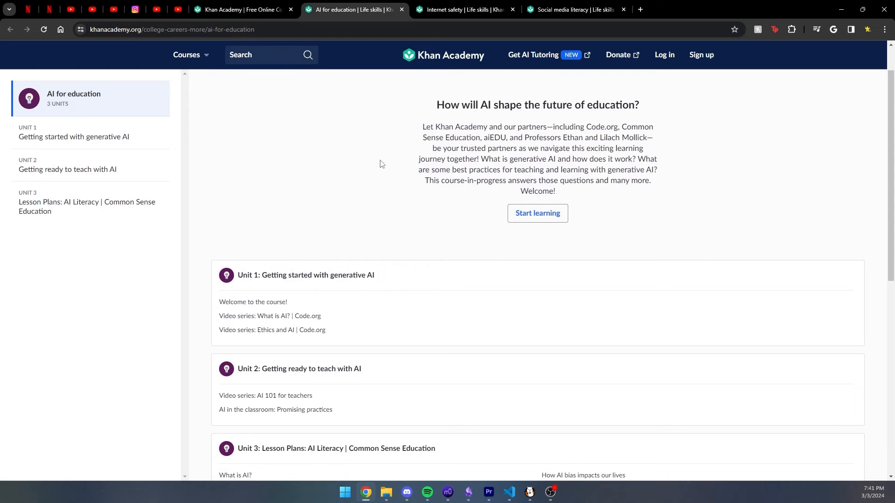
scroll("down", 3)
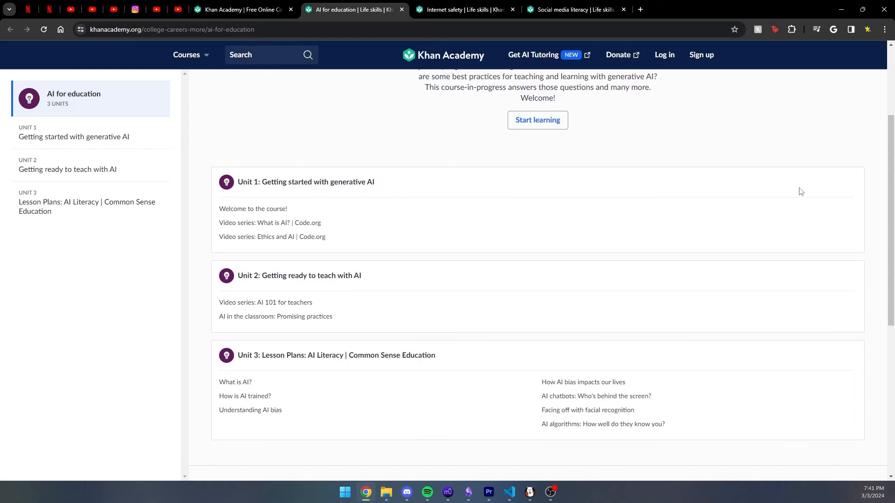
scroll("down", 3)
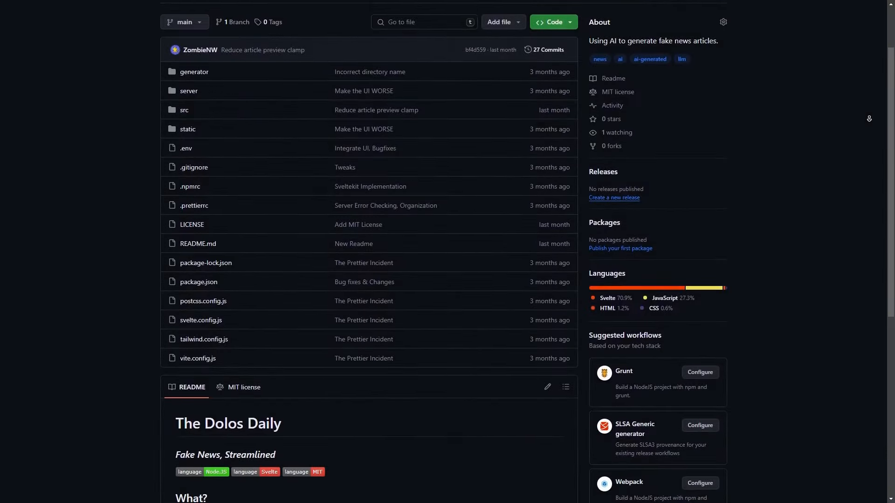
scroll("down", 3)
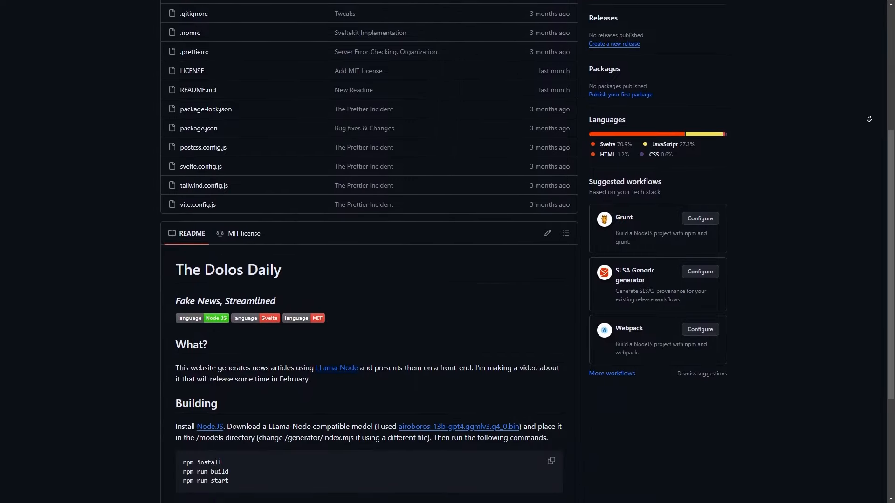
scroll("down", 3)
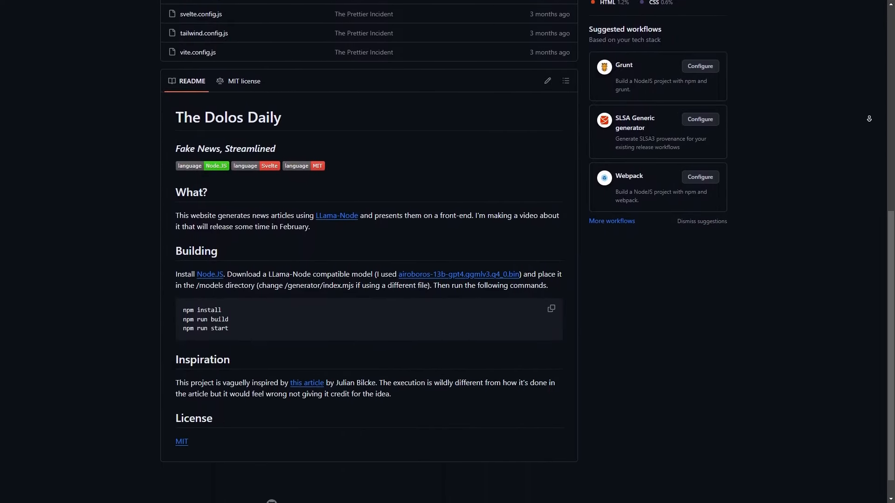